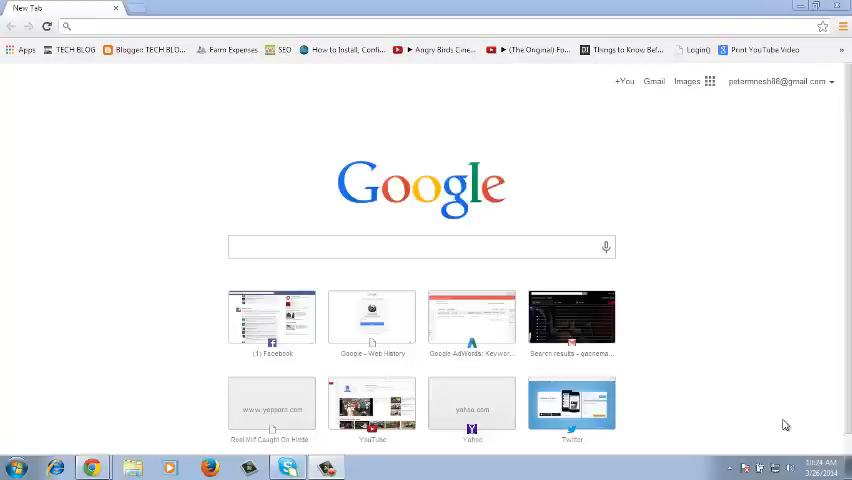
{"action": "mouse_move", "coordinate": [508, 42]}
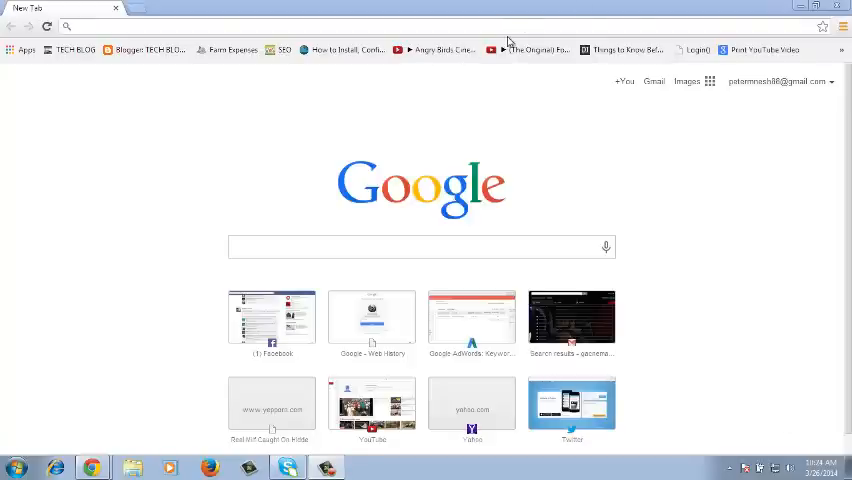
Navigate to Twitter.com from the new tab so the home timeline loads
{"action": "type", "text": "Twitter.com"}
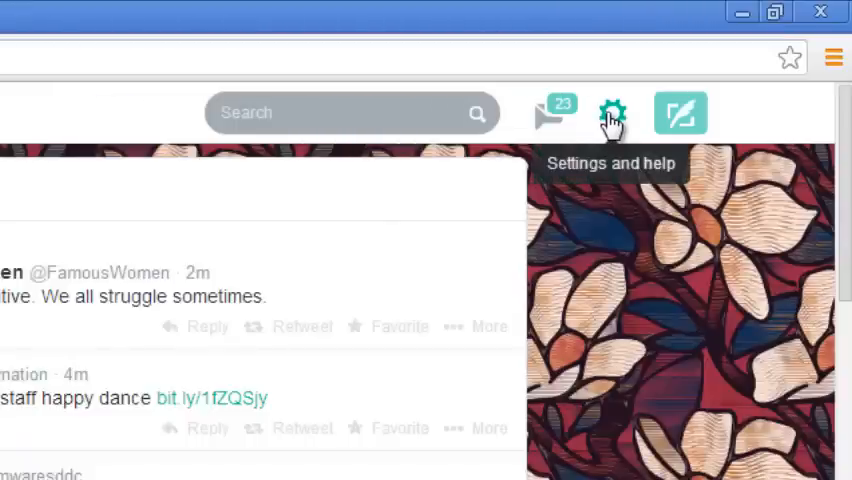
{"action": "mouse_move", "coordinate": [512, 400]}
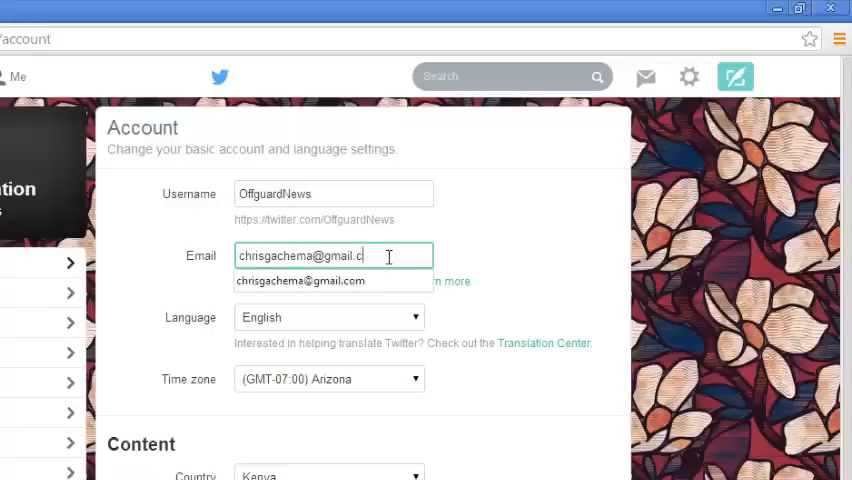
{"action": "type", "text": "PE"}
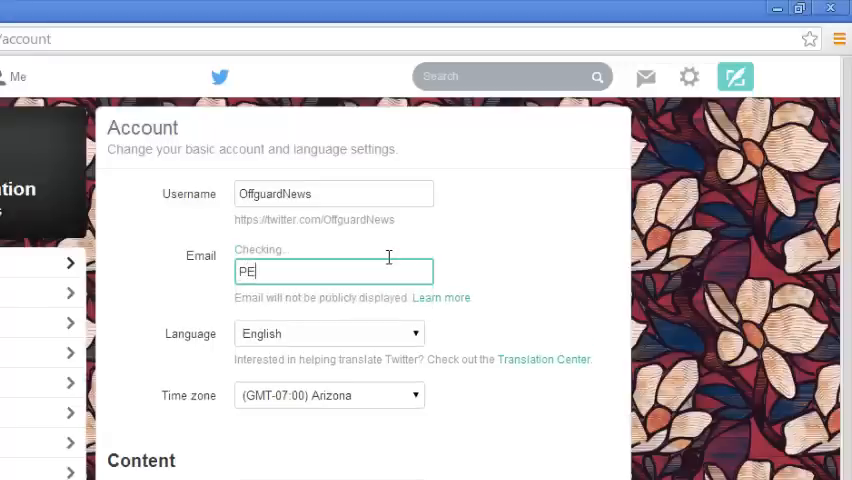
{"action": "key", "text": "Backspace"}
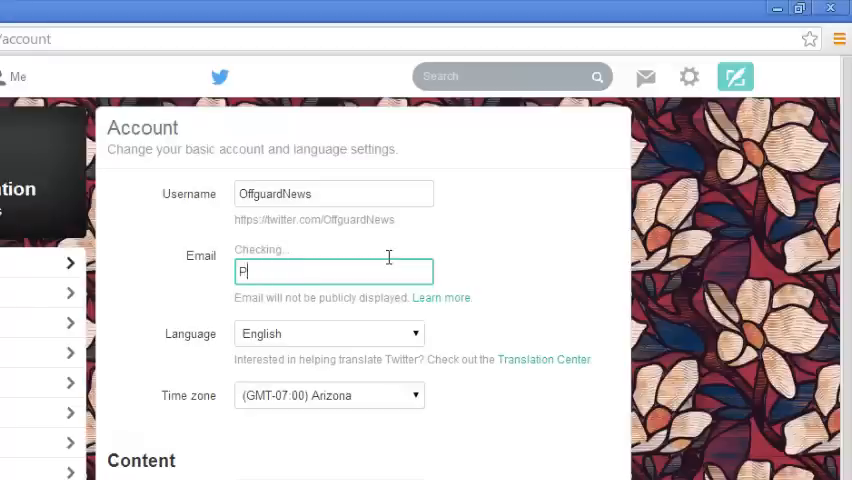
{"action": "type", "text": "e"}
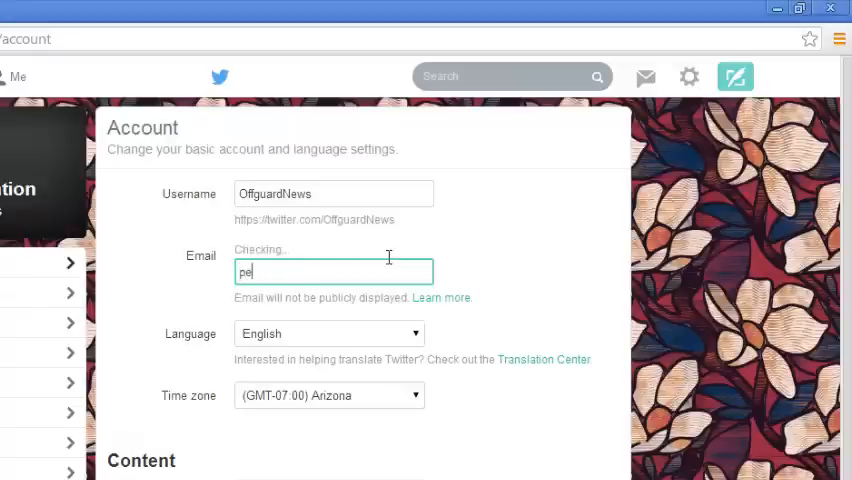
{"action": "type", "text": "termn"}
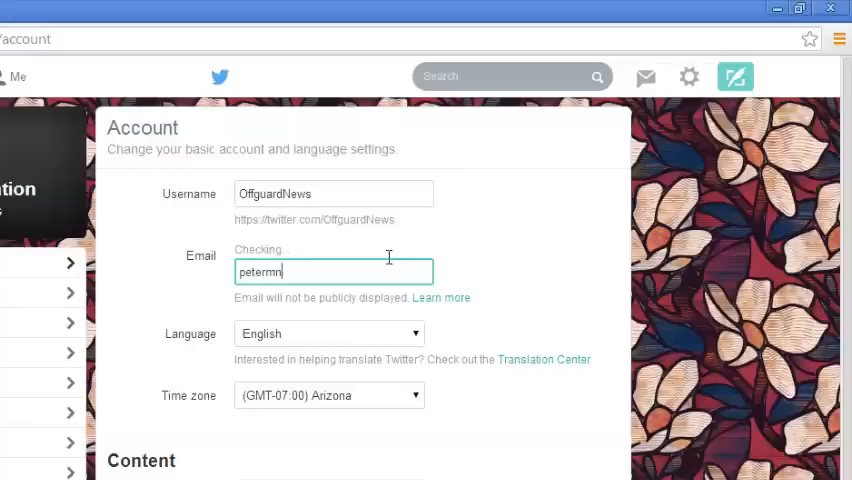
{"action": "type", "text": "esh@"}
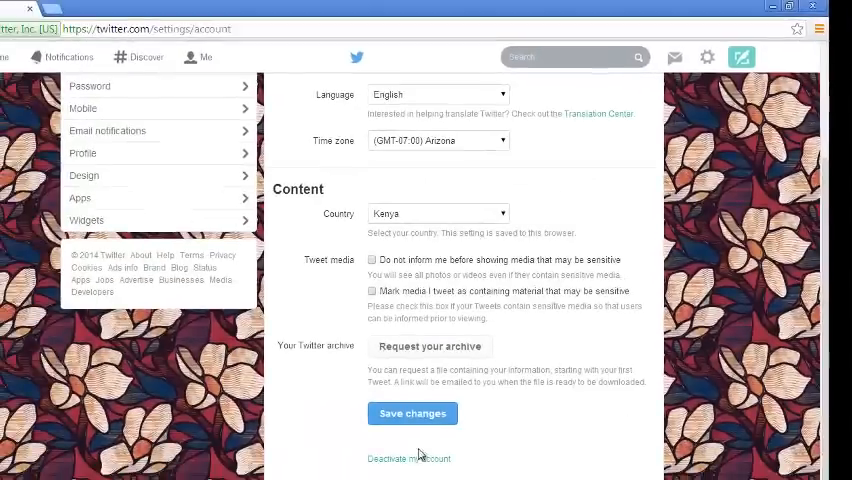
Save the email change and confirm it by re-entering the account password
{"action": "left_click", "coordinate": [412, 412]}
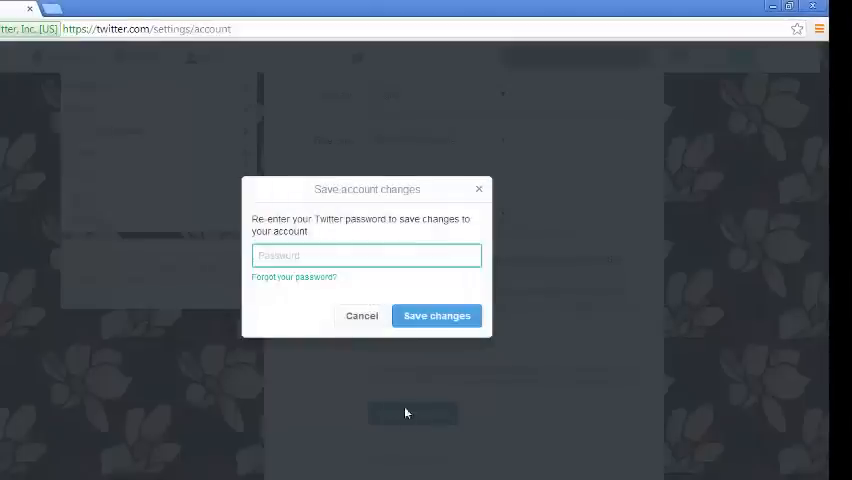
{"action": "left_click", "coordinate": [366, 256]}
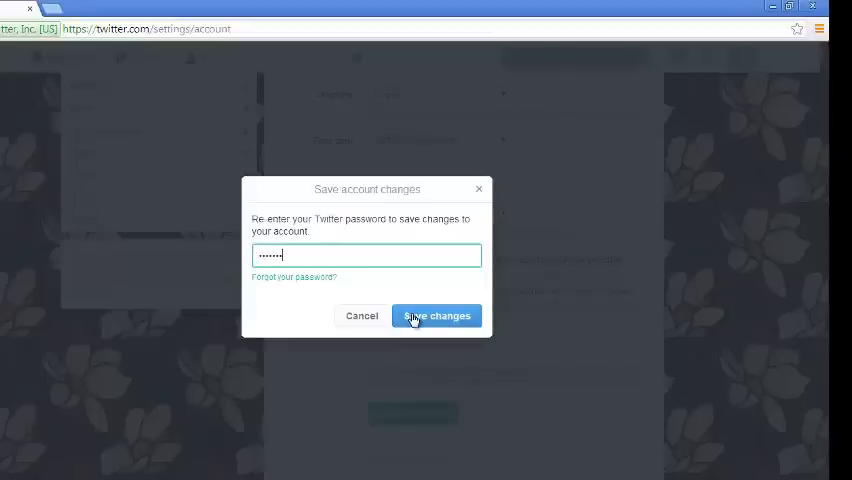
{"action": "left_click", "coordinate": [436, 316]}
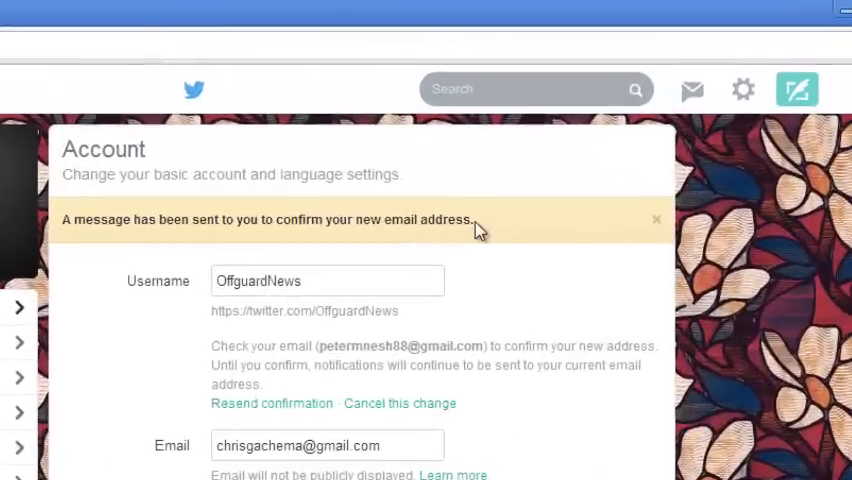
{"action": "mouse_move", "coordinate": [400, 358]}
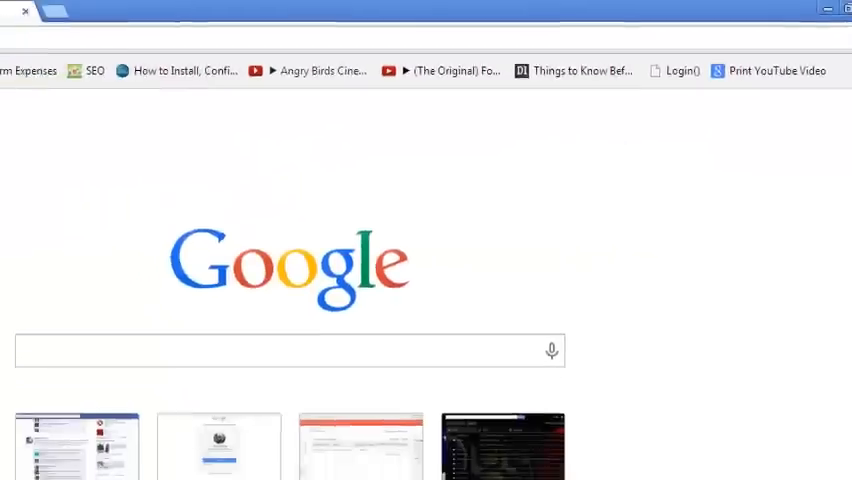
Open Gmail in a new tab and show the Social inbox category with Twitter's confirmation email
{"action": "left_click", "coordinate": [710, 80]}
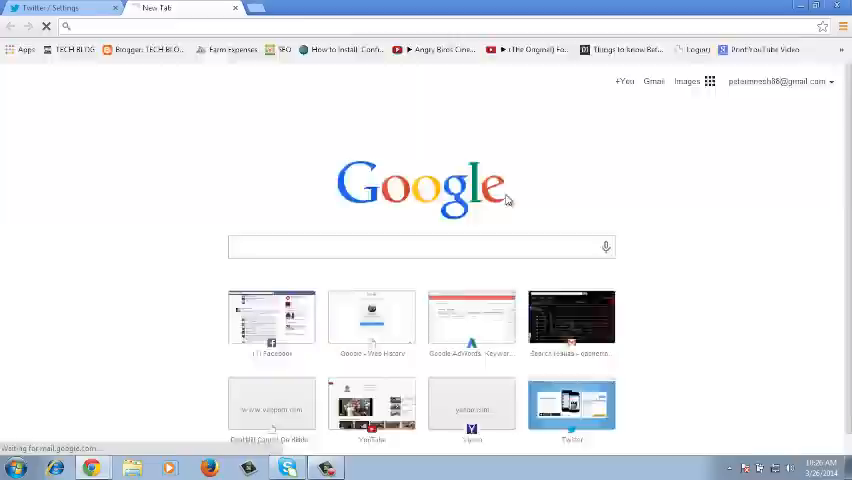
{"action": "left_click", "coordinate": [652, 80]}
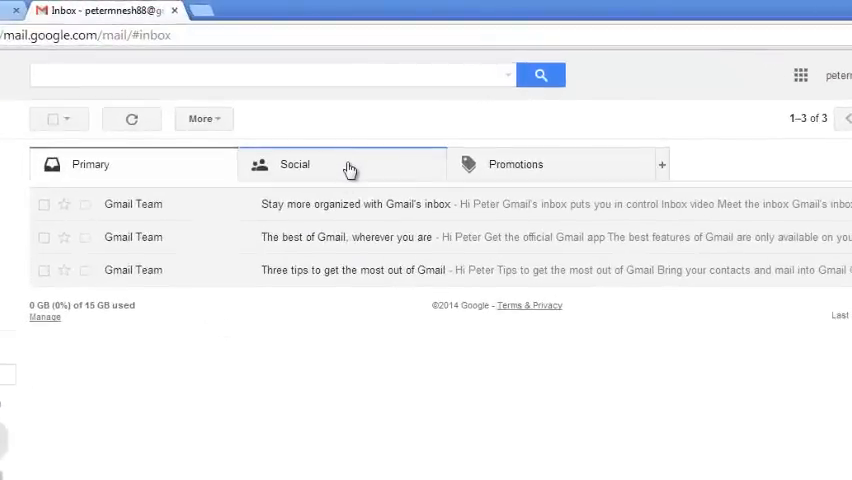
{"action": "left_click", "coordinate": [294, 164]}
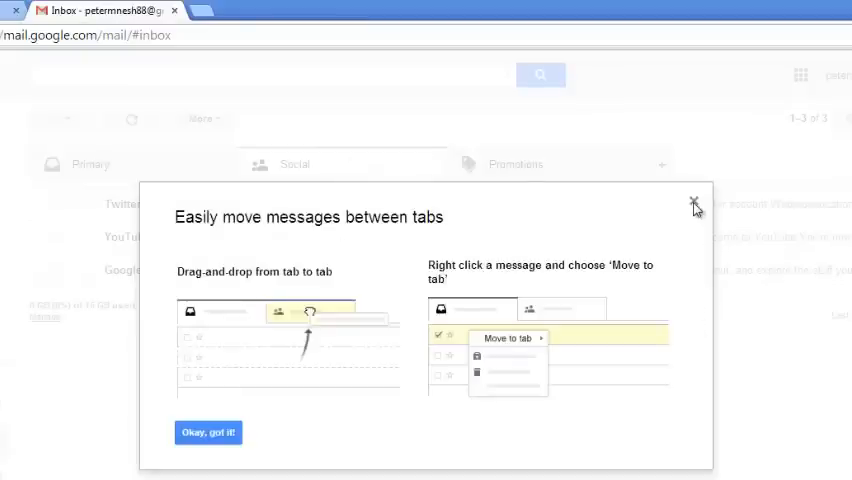
{"action": "left_click", "coordinate": [692, 204]}
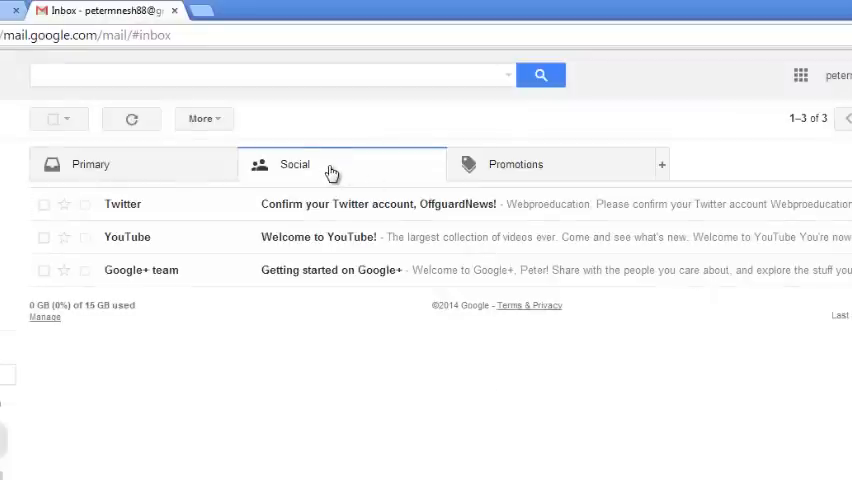
{"action": "mouse_move", "coordinate": [126, 216]}
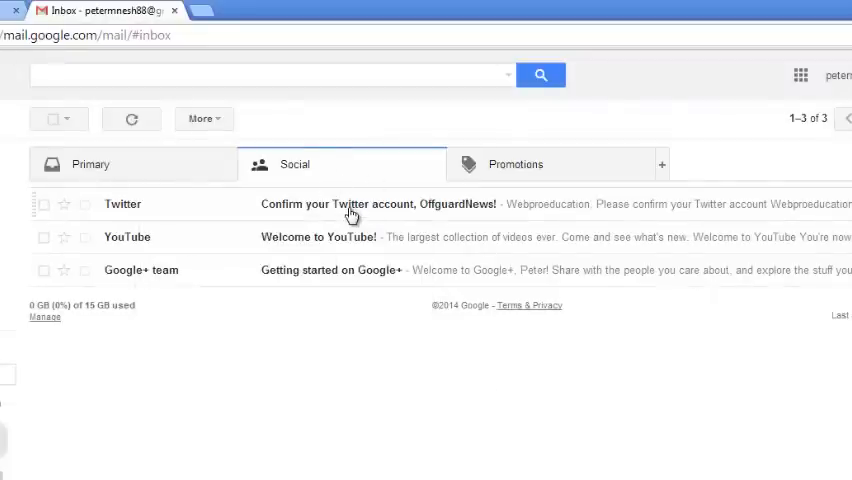
{"action": "left_click", "coordinate": [350, 204]}
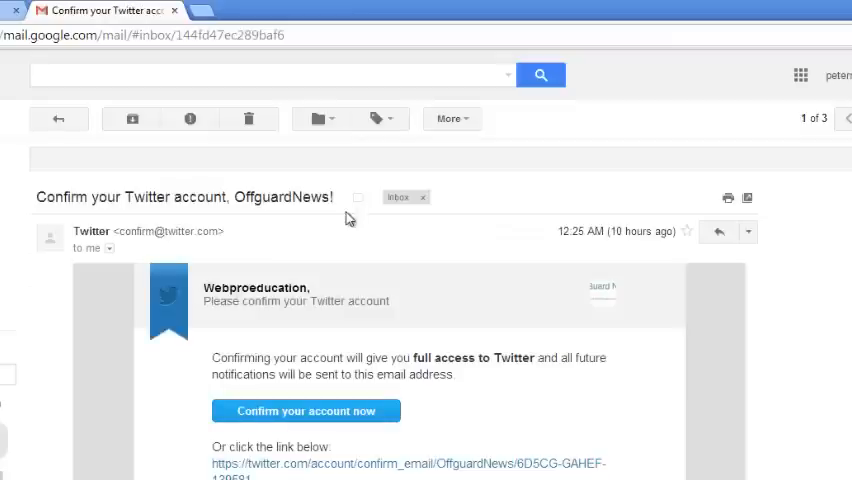
{"action": "scroll", "scroll_direction": "down", "scroll_amount": 3}
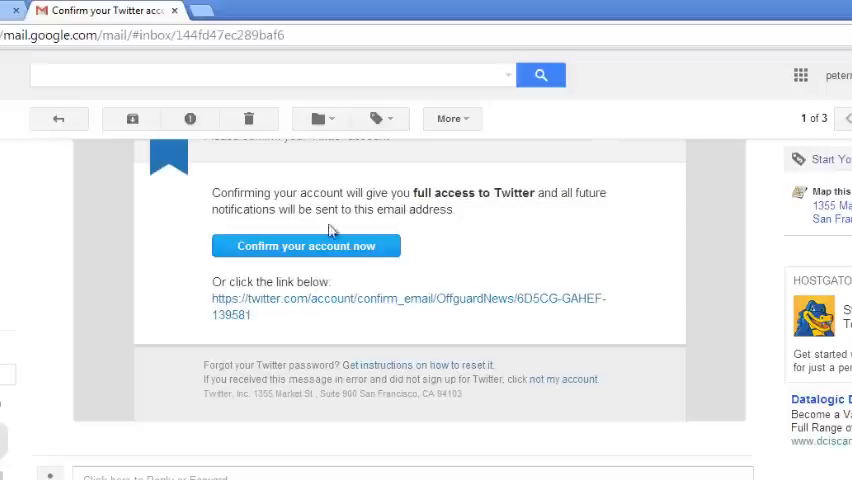
{"action": "left_click", "coordinate": [306, 244]}
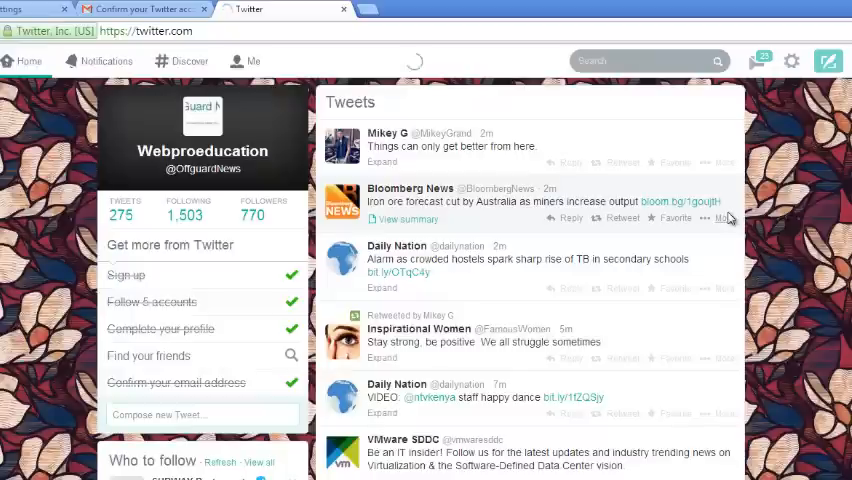
{"action": "left_click", "coordinate": [792, 60]}
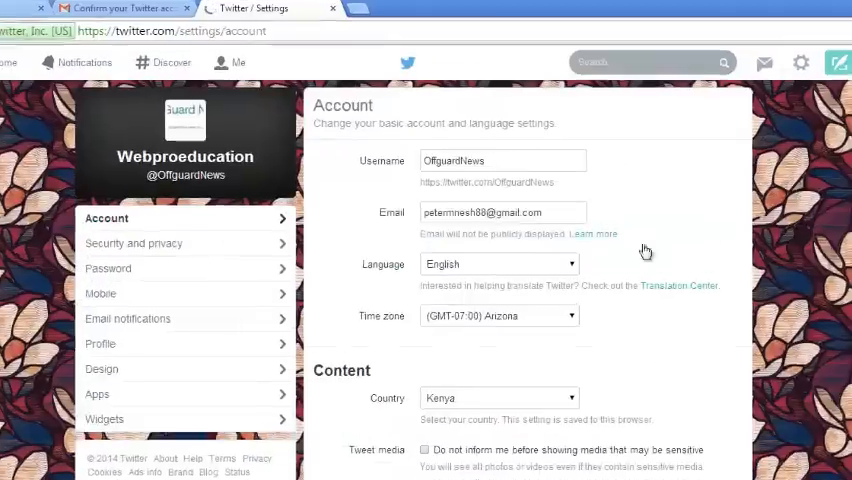